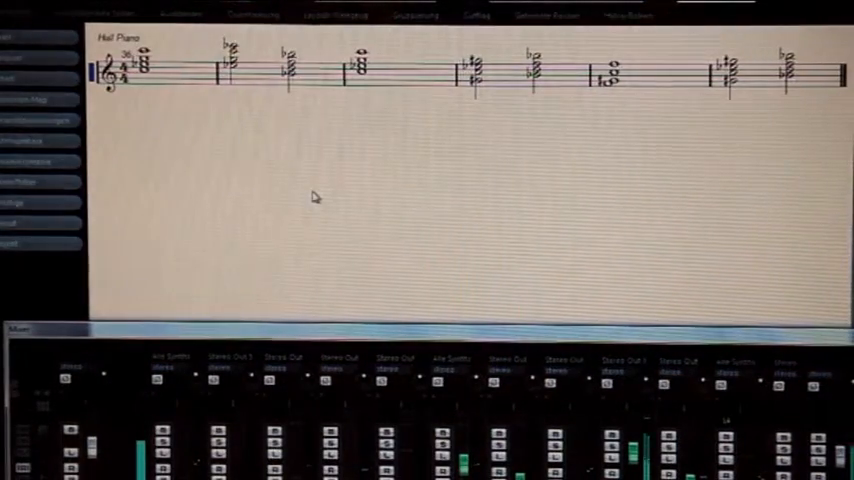
mouse_move(482, 258)
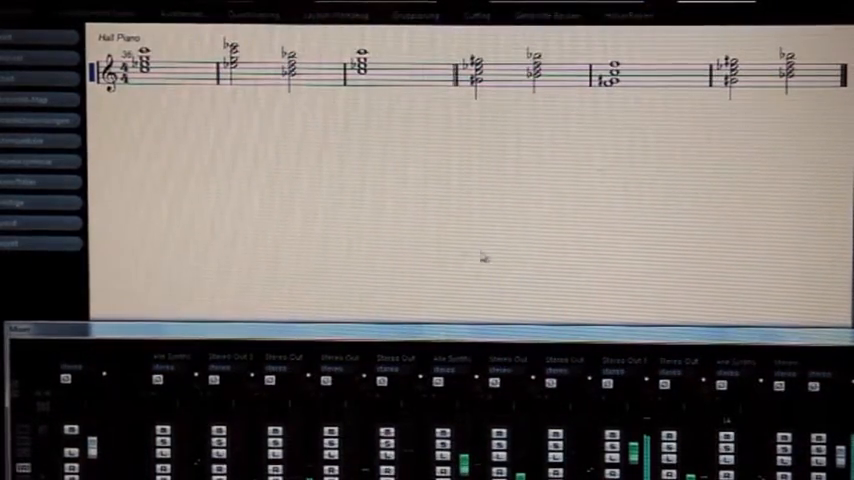